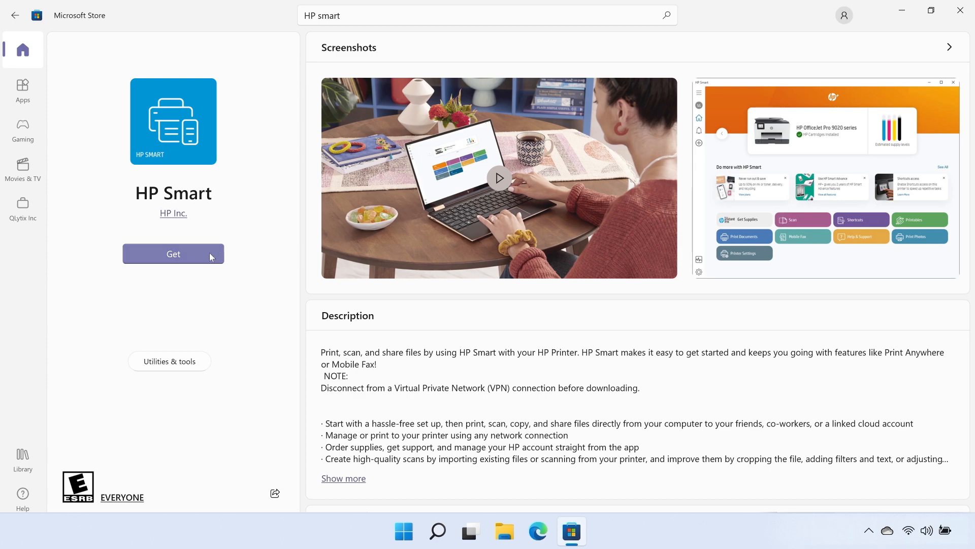
mouse_move(205, 264)
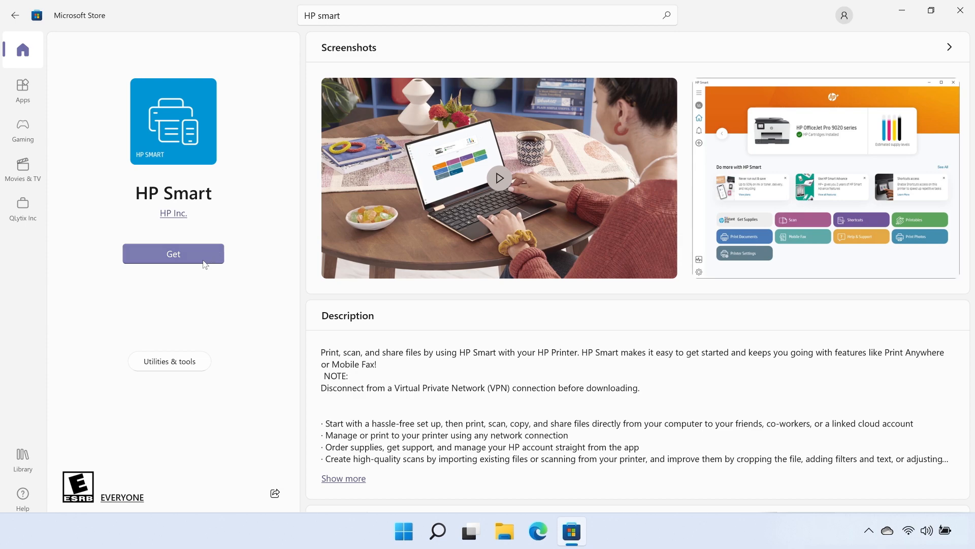
Search for 'Reset this PC' and bring up the Recovery settings page
left_click(959, 15)
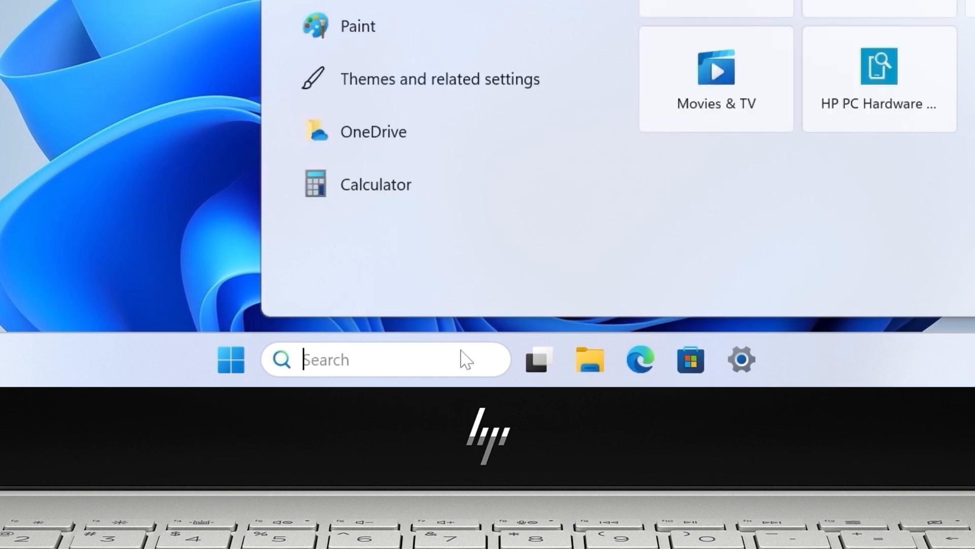
type("Reset this PC")
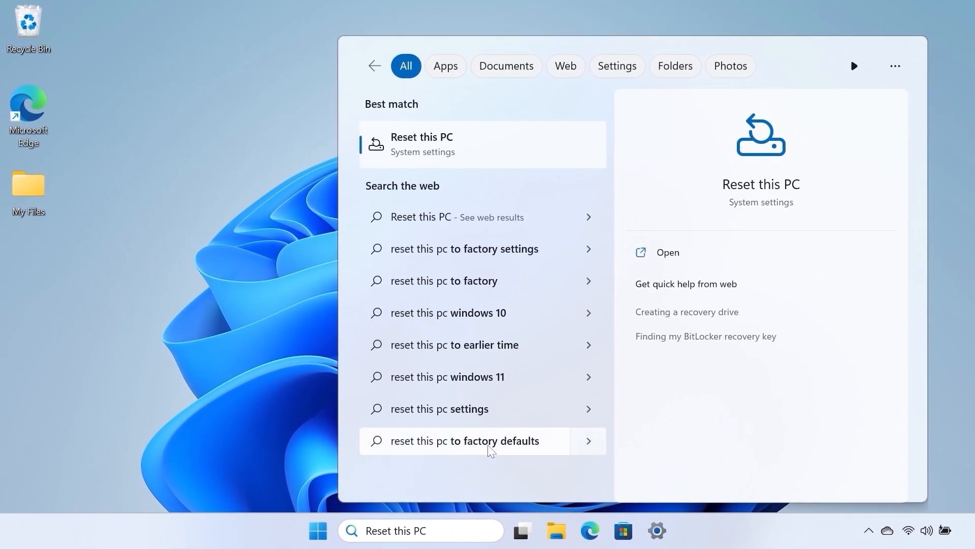
left_click(667, 252)
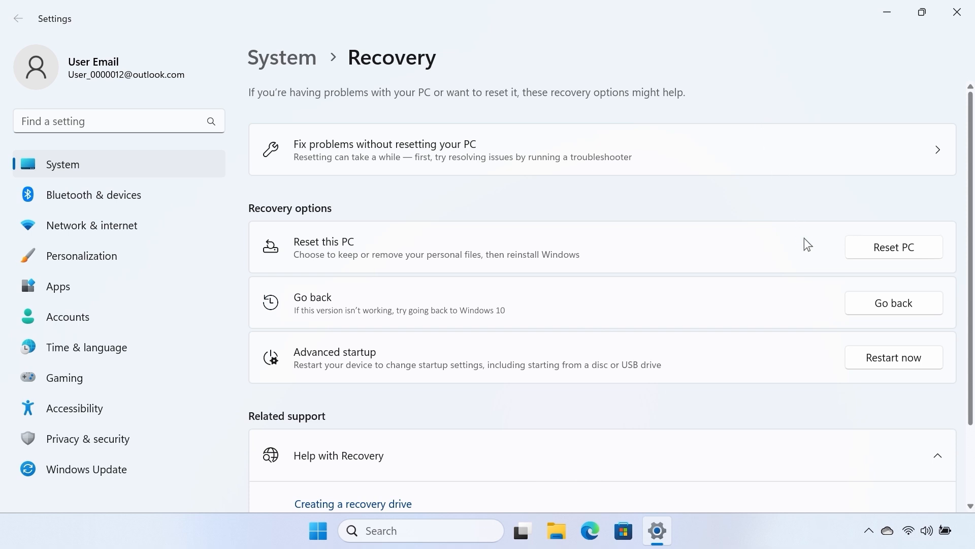
mouse_move(863, 313)
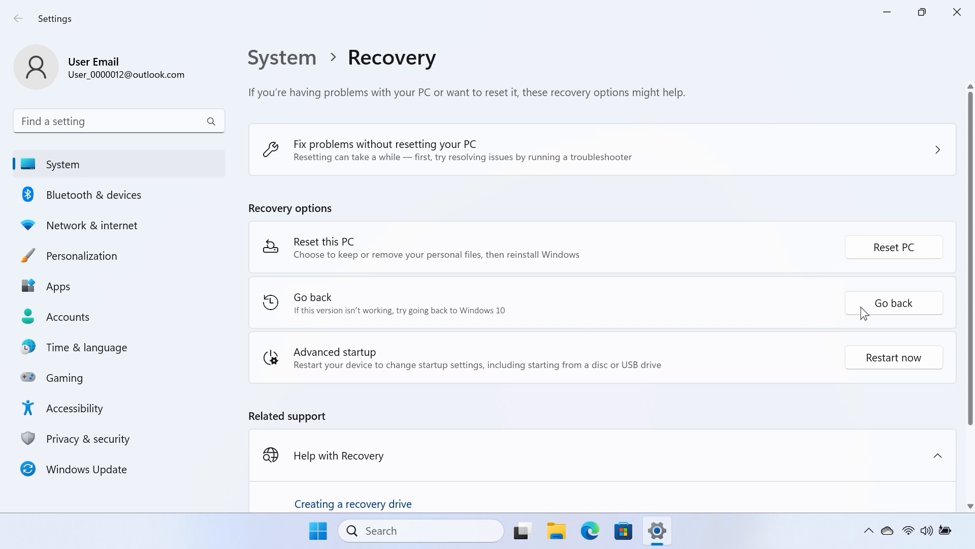
Choose Go back on the Recovery page to begin returning to Windows 10
left_click(892, 303)
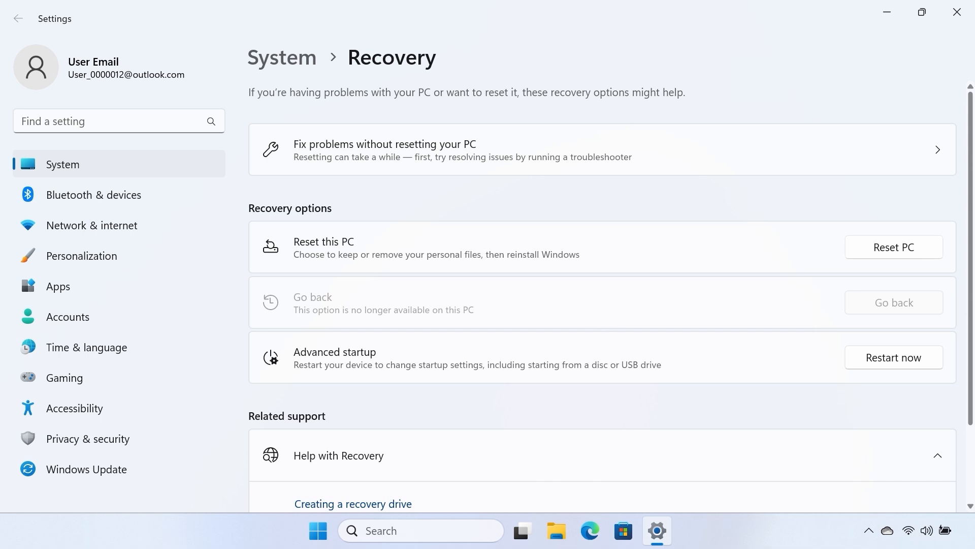
Tick 'For another reason' and enter 'Just Trying' as the explanation for going back
left_click(893, 302)
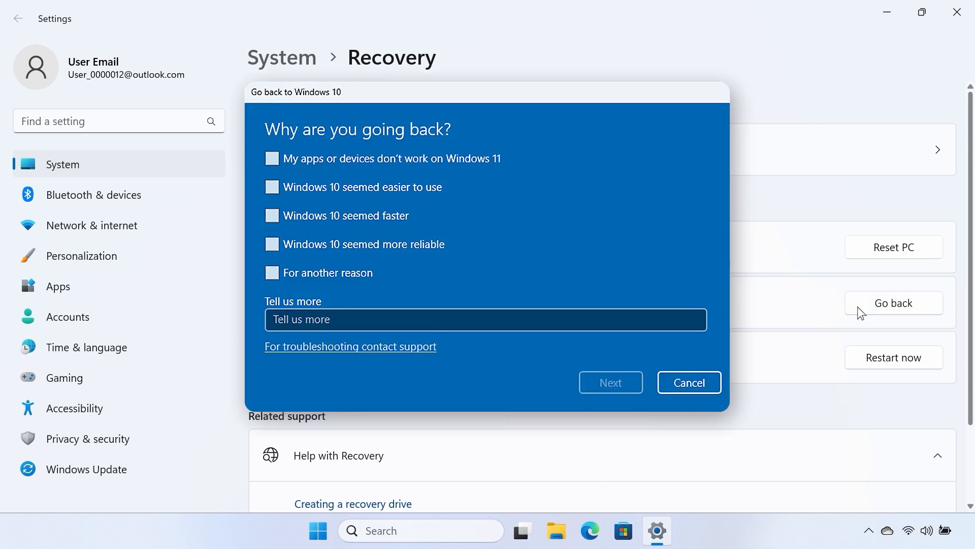
mouse_move(272, 275)
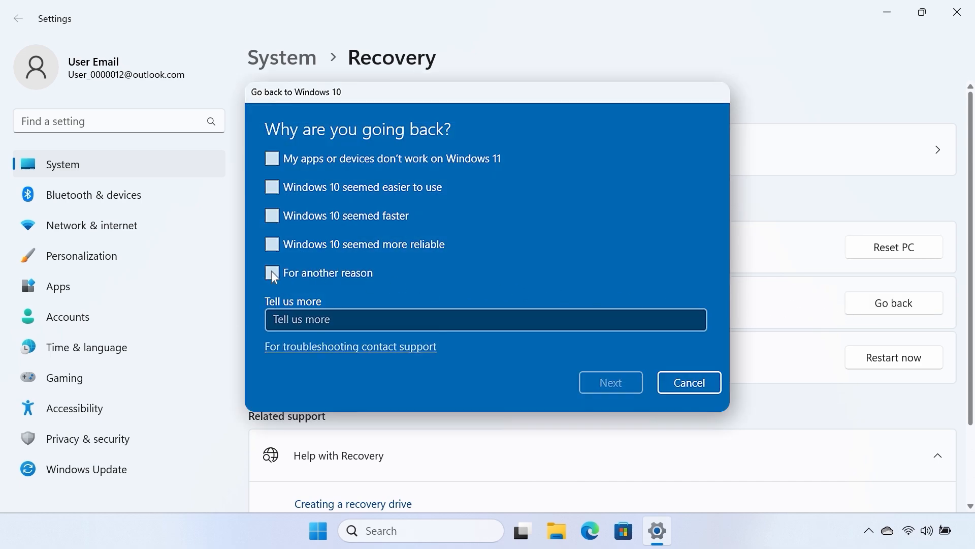
type("Just Trying")
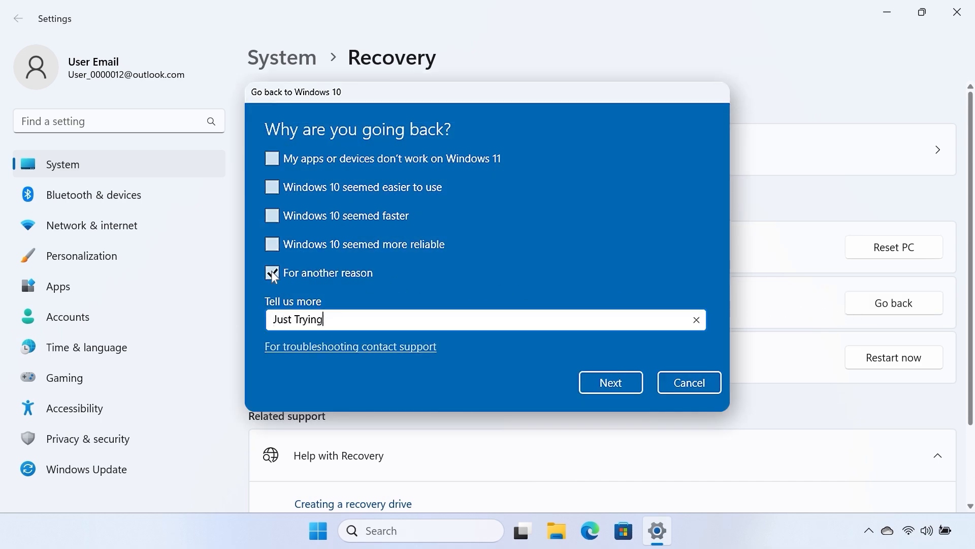
left_click(609, 382)
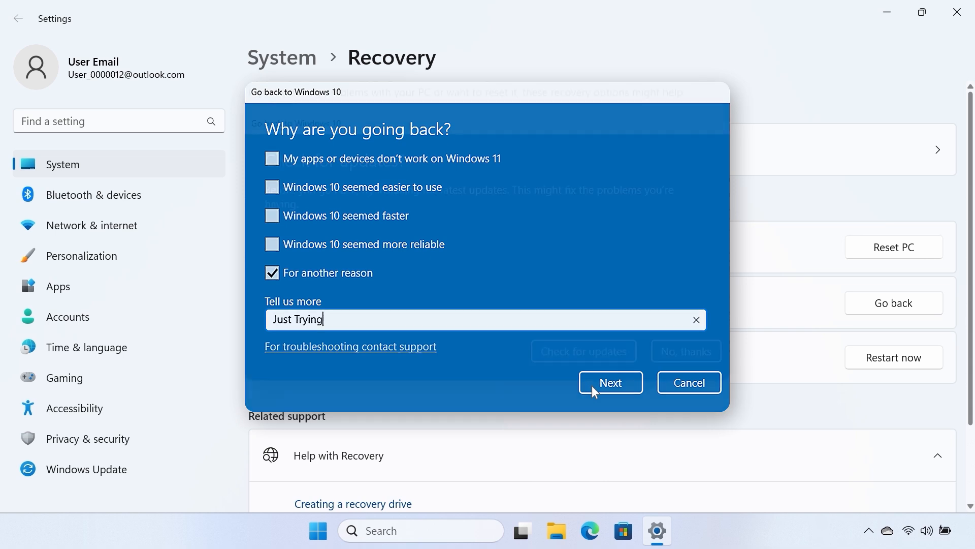
Continue with 'No, thanks' to updates and acknowledge both warnings to reach the final confirmation
left_click(610, 383)
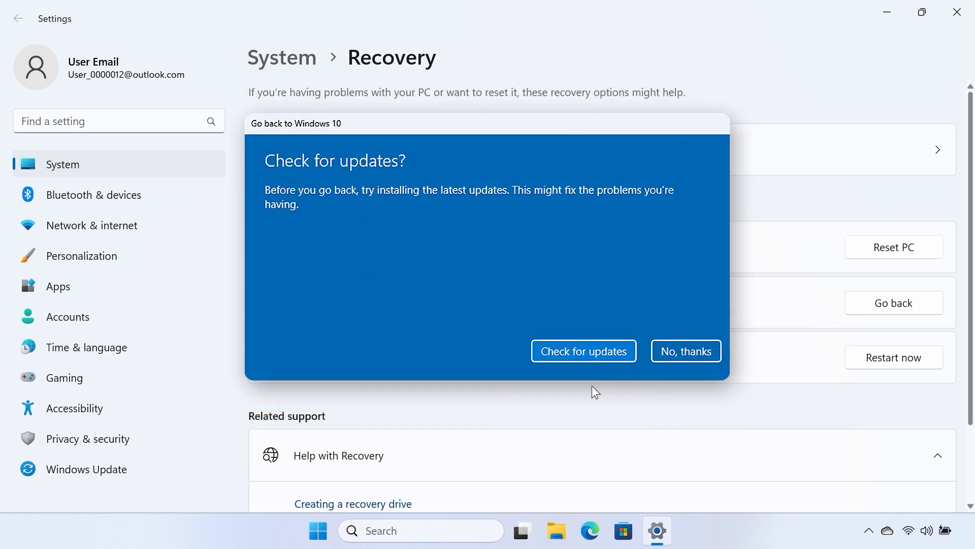
mouse_move(686, 351)
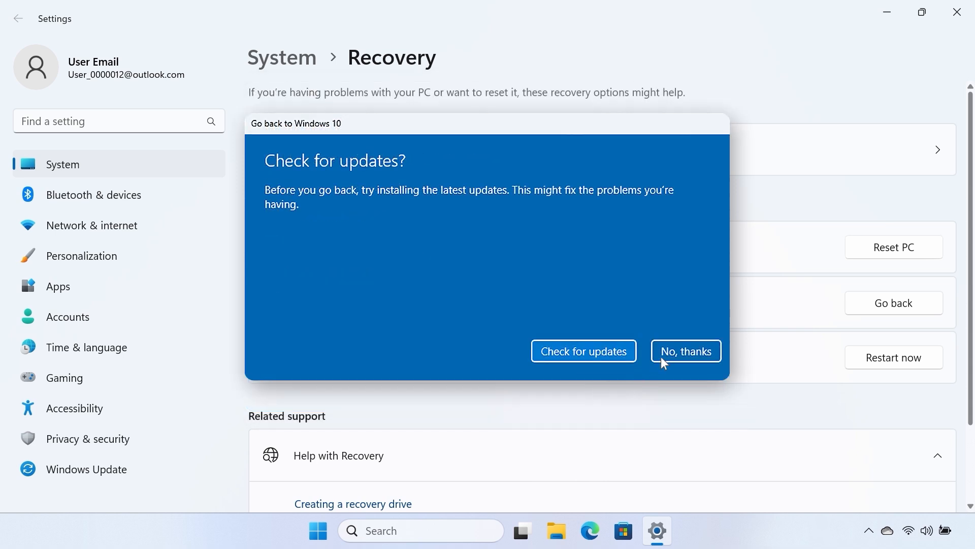
left_click(685, 351)
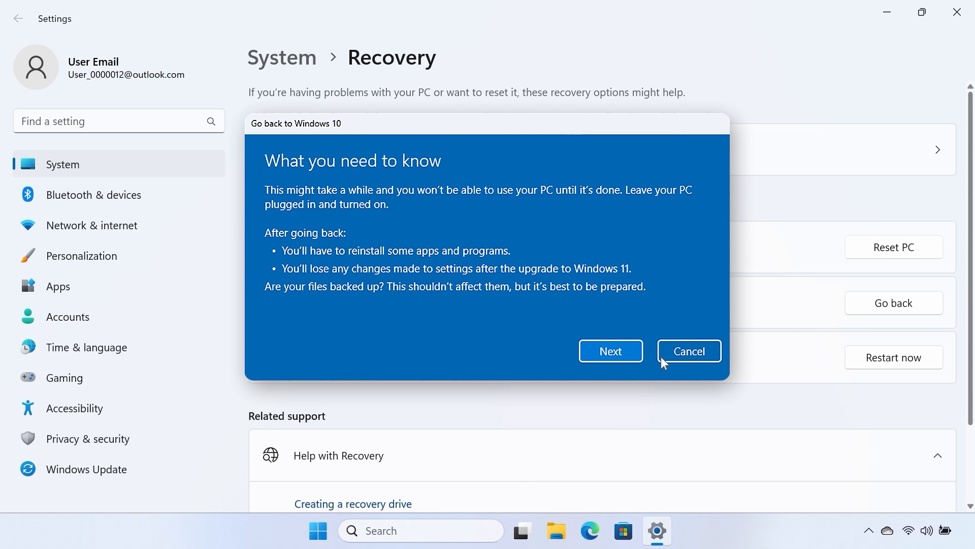
mouse_move(628, 360)
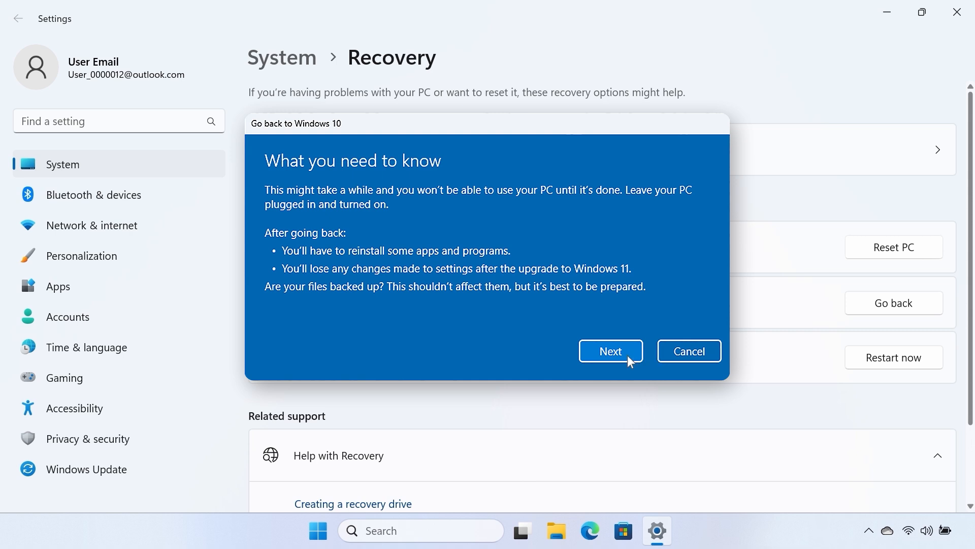
left_click(610, 351)
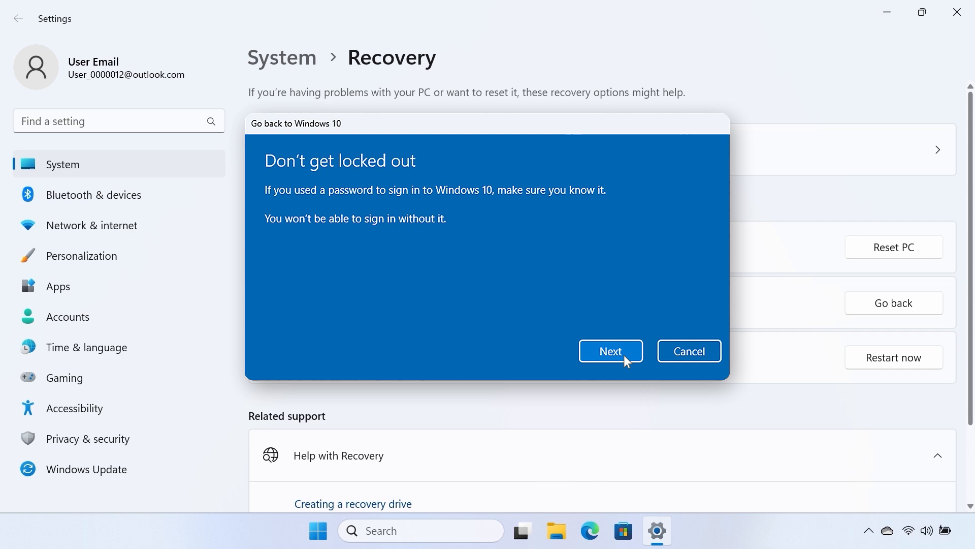
left_click(610, 351)
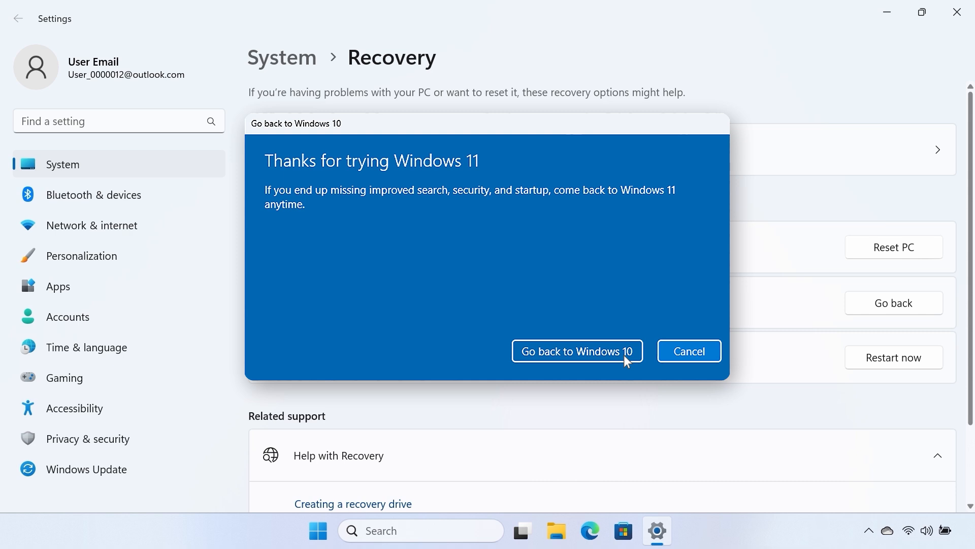
mouse_move(562, 359)
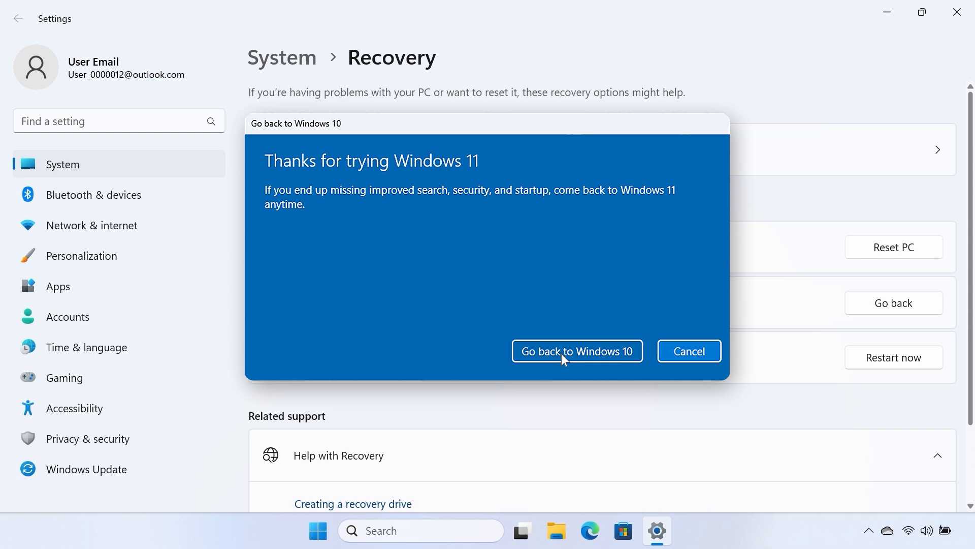
Confirm 'Go back to Windows 10' and enter the User001 password at the sign-in screen
left_click(576, 351)
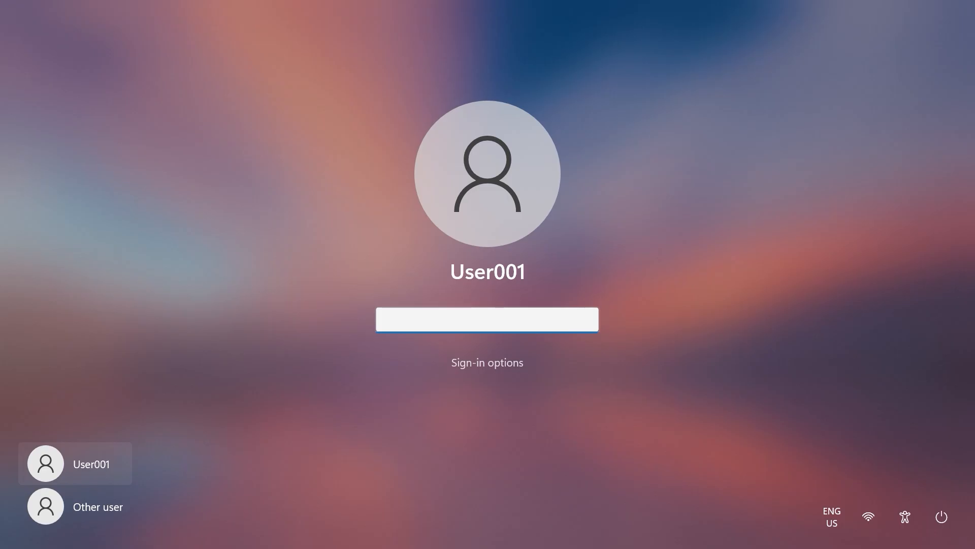
type("password")
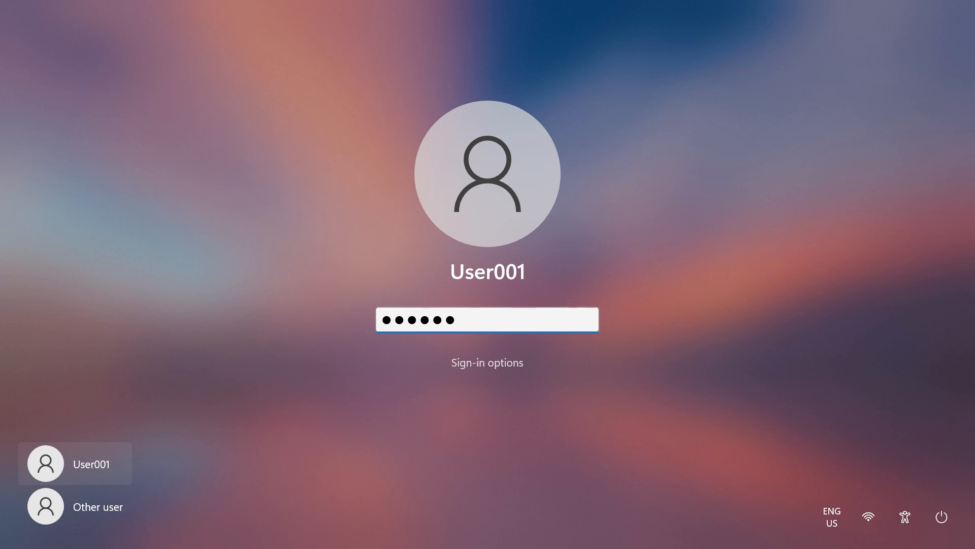